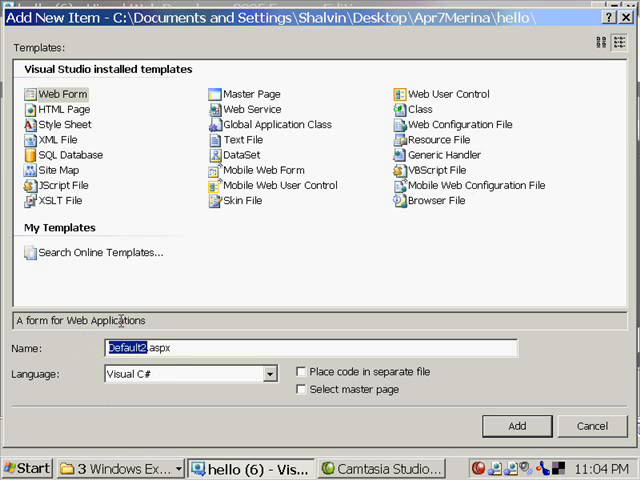
- Create a new web form named ArrayListAndListControls.aspx
{"action": "type", "text": "Array.aspx"}
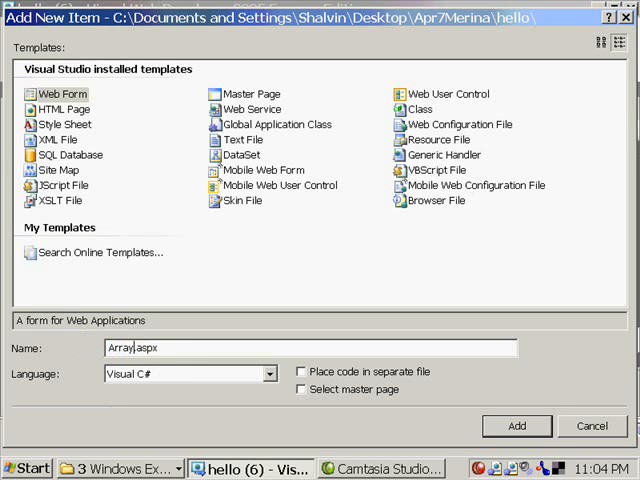
{"action": "type", "text": "List"}
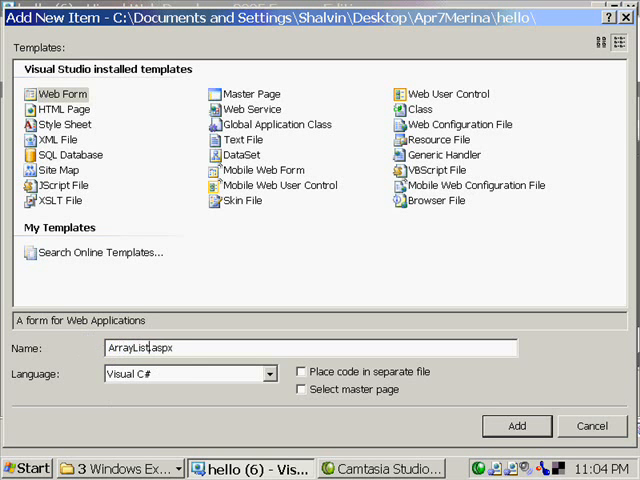
{"action": "type", "text": "AndListControls"}
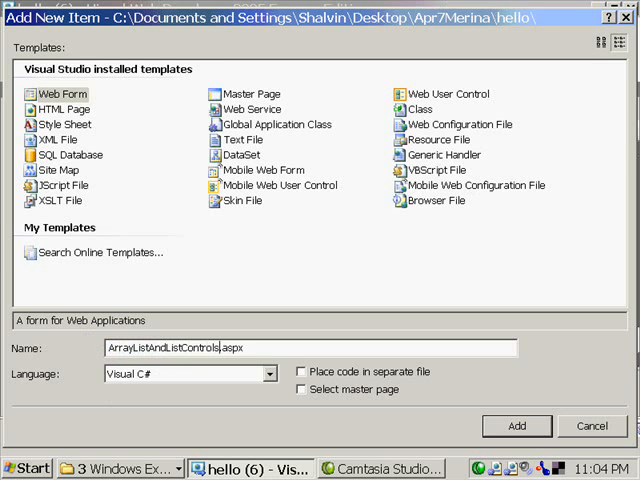
{"action": "left_click", "coordinate": [516, 425]}
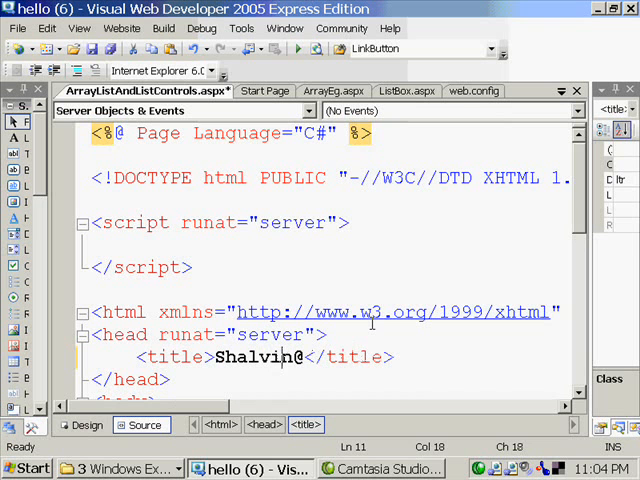
- Fill in the page title with a gmail.com text and start at the top of the blank page
{"action": "type", "text": "gmail"}
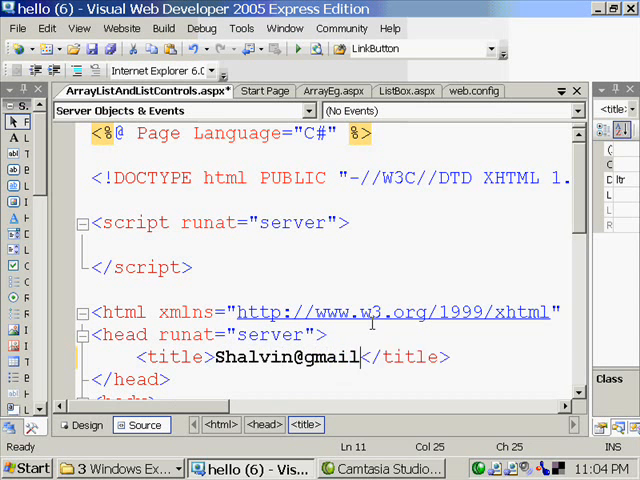
{"action": "type", "text": ".com"}
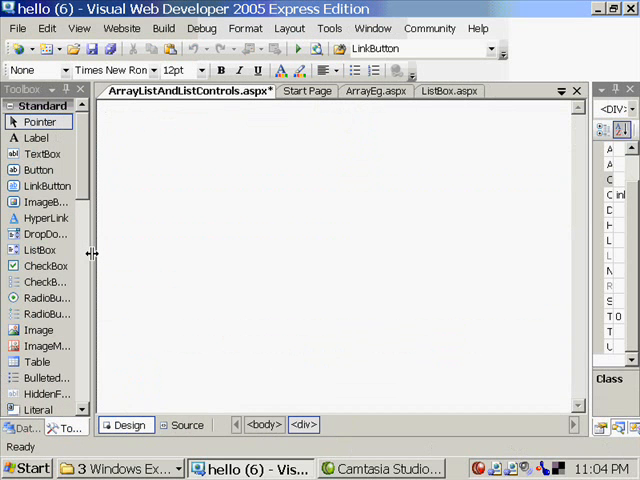
{"action": "left_click", "coordinate": [105, 119]}
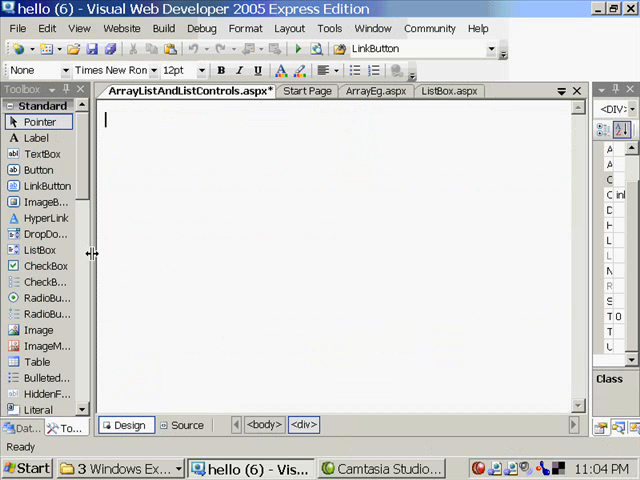
{"action": "mouse_move", "coordinate": [166, 202]}
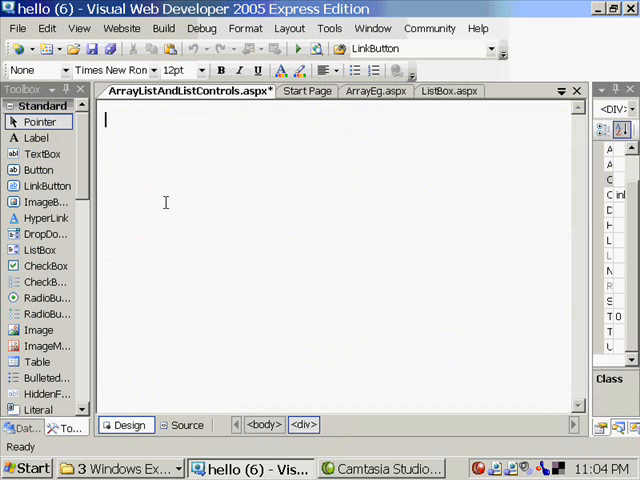
- Declare ArrayList al = new ArrayList(); inside Page_Load
{"action": "left_click", "coordinate": [187, 425]}
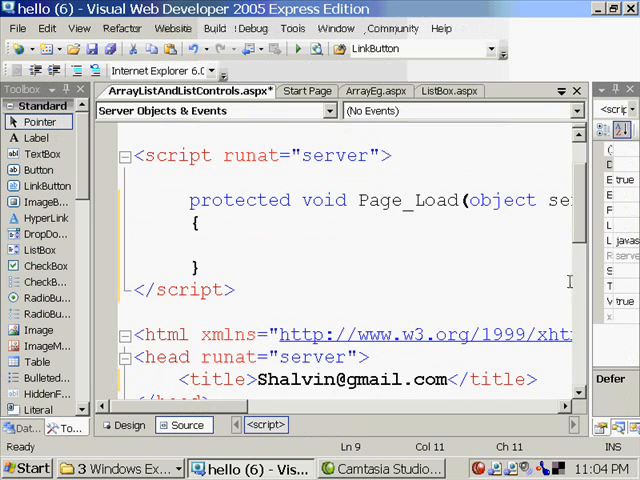
{"action": "type", "text": "ArrayList a"}
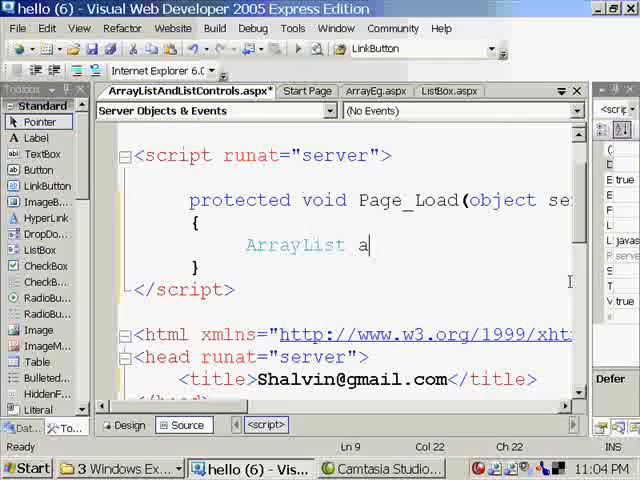
{"action": "type", "text": "l = new"}
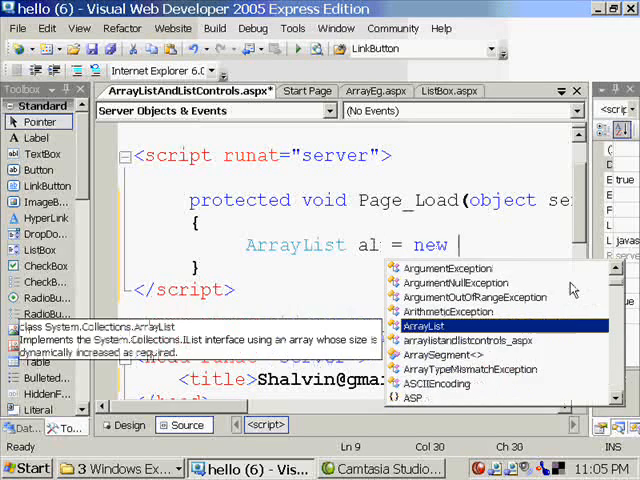
{"action": "type", "text": "ArrayList();"}
{"action": "type", "text": "al.Add("}
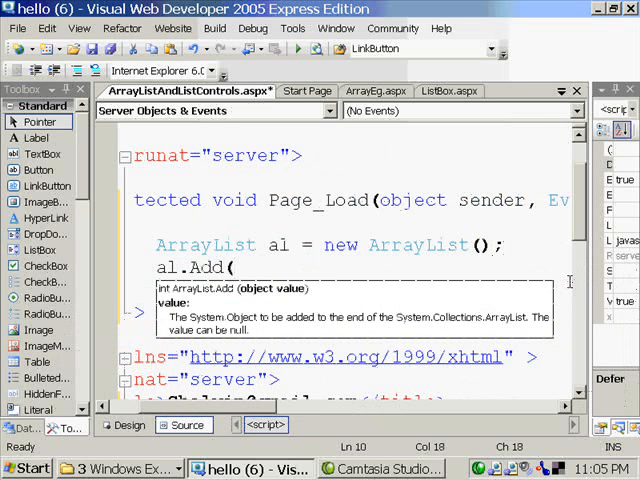
- Add the names Shalvin, Merina, Deepu, Sarita and Sherly to al
{"action": "type", "text": "\"Shalvin"}
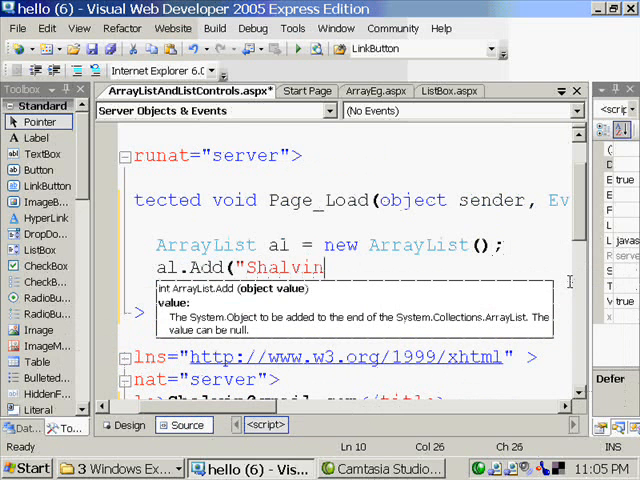
{"action": "type", "text": "n\");"}
{"action": "type", "text": "al.Add("}
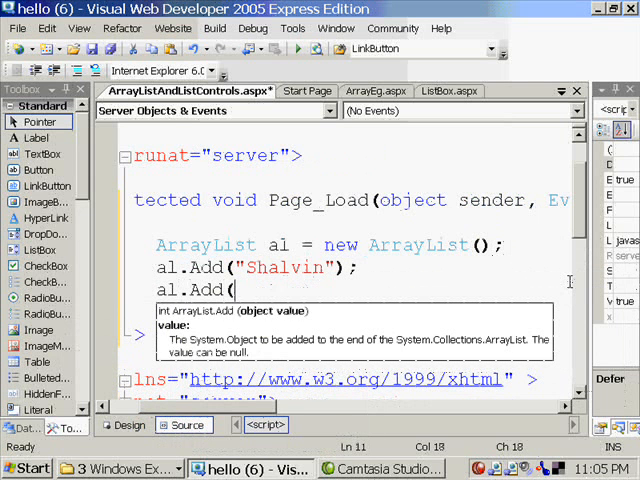
{"action": "type", "text": "\"Merina\");"}
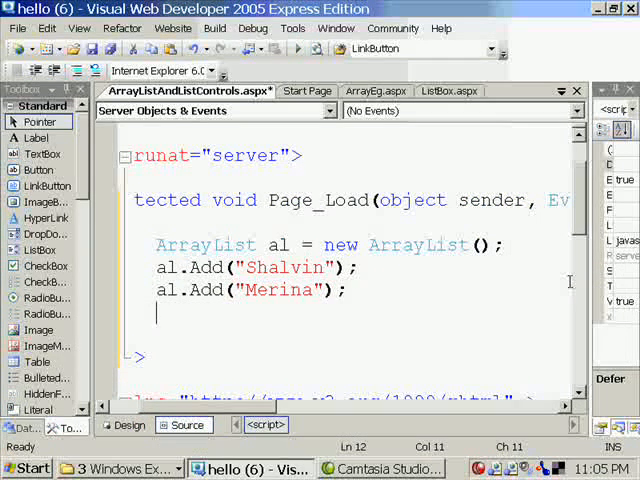
{"action": "type", "text": "al.Add("}
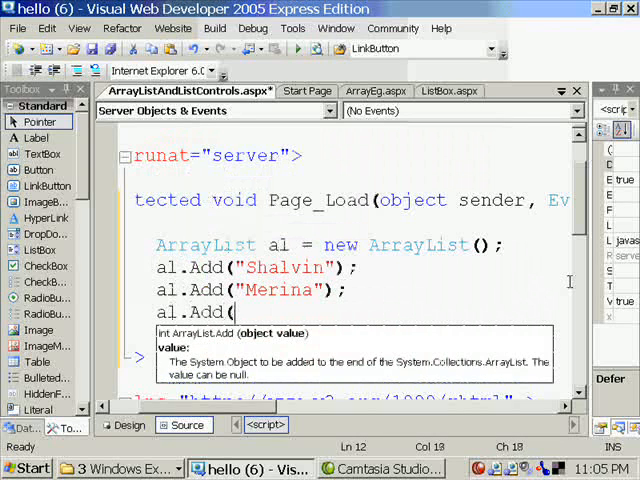
{"action": "type", "text": "\"Deepu\");"}
{"action": "type", "text": "al.Add"}
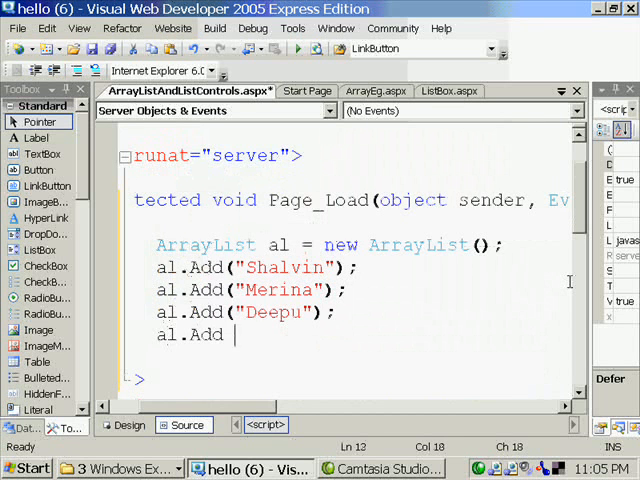
{"action": "type", "text": "(\"Sa"}
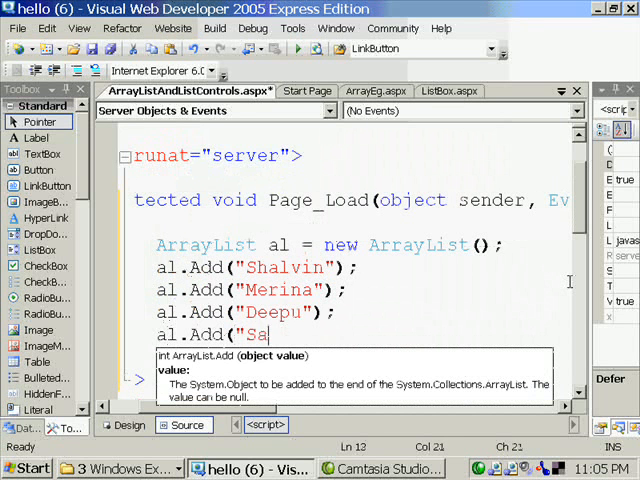
{"action": "type", "text": "rita\"0"}
{"action": "type", "text": "al.Add("}
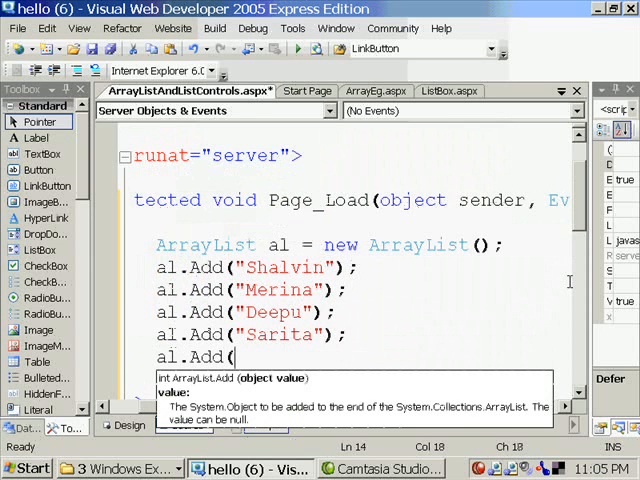
{"action": "type", "text": "\"Sherly\");"}
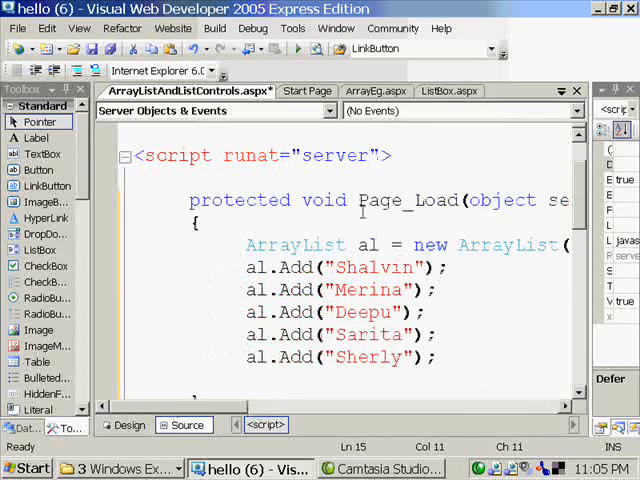
- Place a Label with Text 'Students' and ListBox1 beside it on the form
{"action": "left_click", "coordinate": [128, 424]}
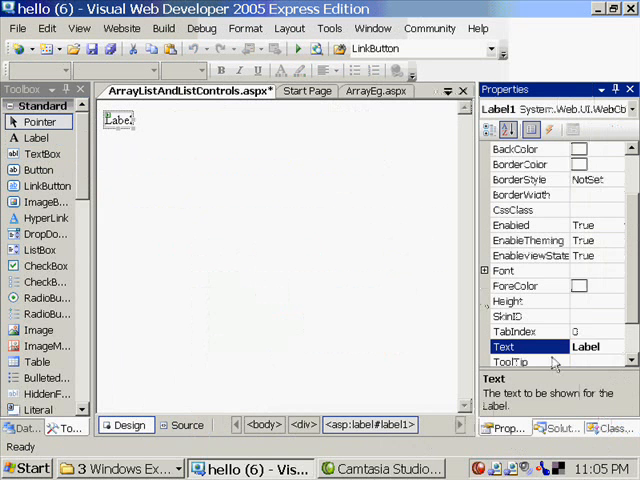
{"action": "type", "text": "St"}
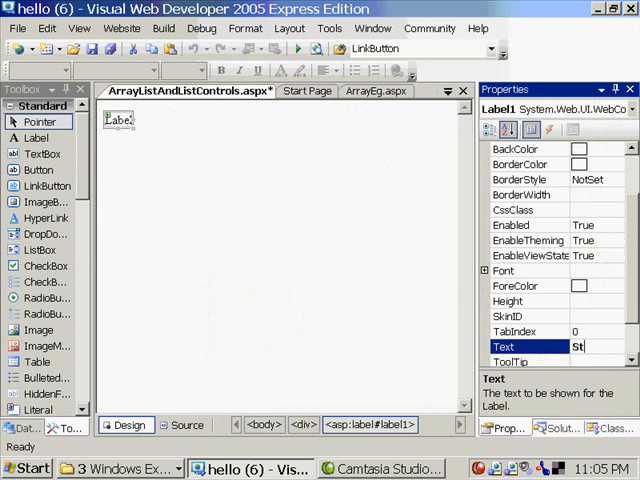
{"action": "type", "text": "Students"}
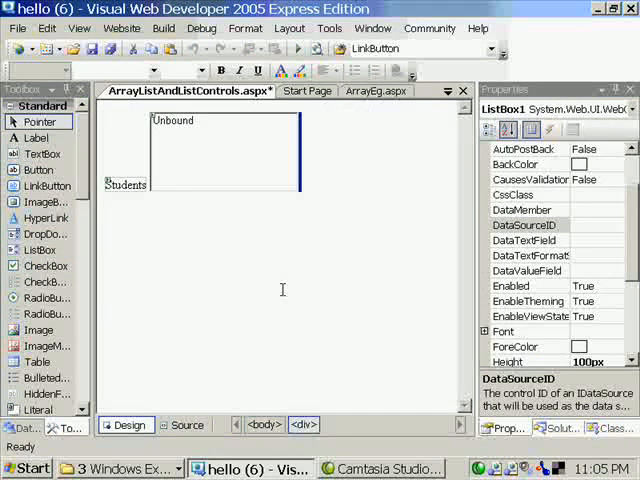
{"action": "left_click", "coordinate": [183, 425]}
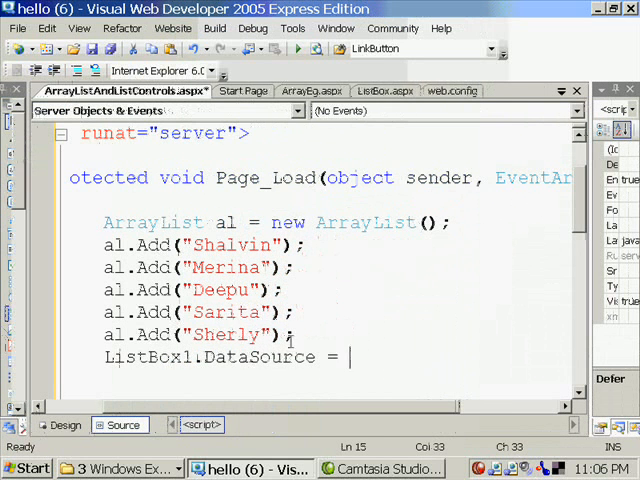
- Set ListBox1.DataSource = al with DataBind(), and insert "Tina" at index 3
{"action": "type", "text": "al;"}
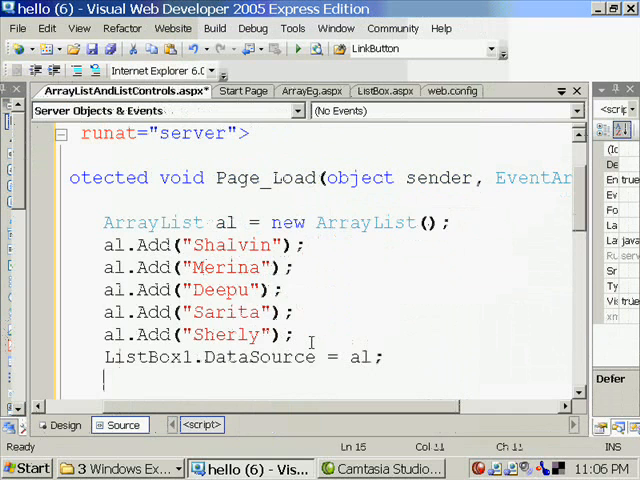
{"action": "type", "text": "DataBind();"}
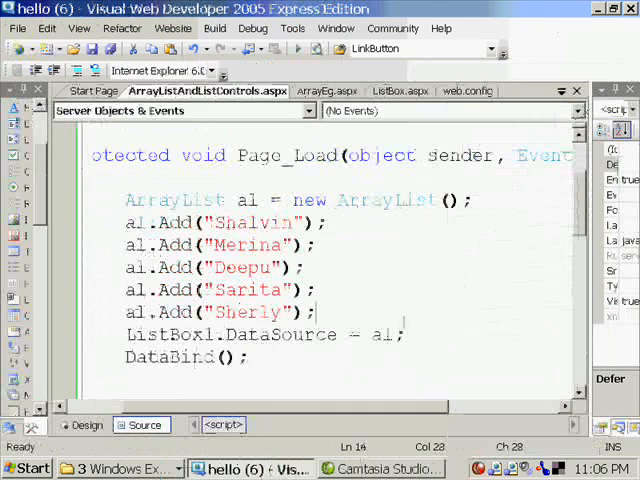
{"action": "type", "text": "al.in"}
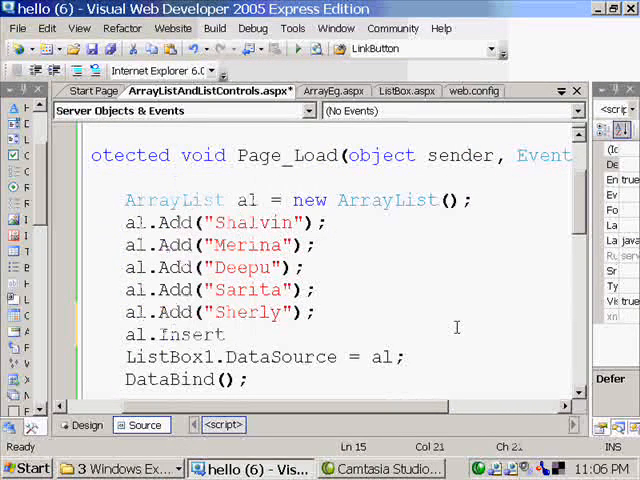
{"action": "type", "text": "("}
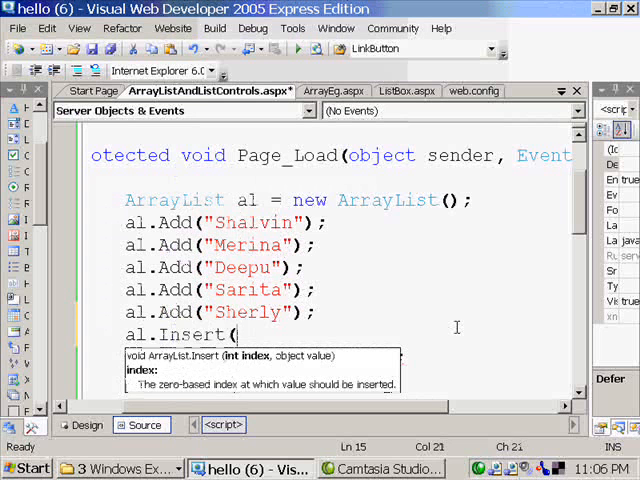
{"action": "type", "text": "3, \""}
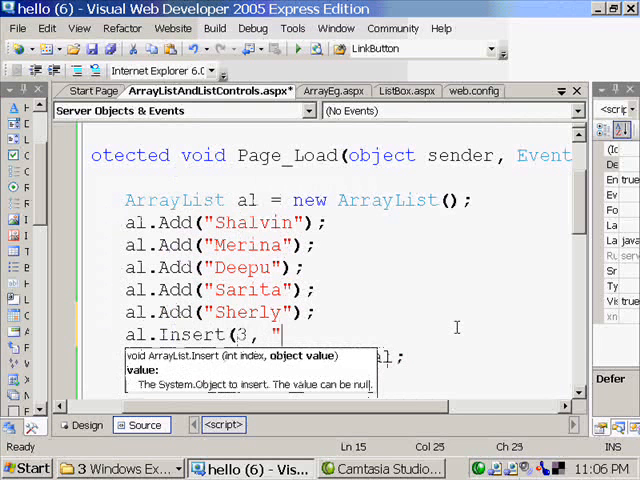
{"action": "type", "text": "Tina"}
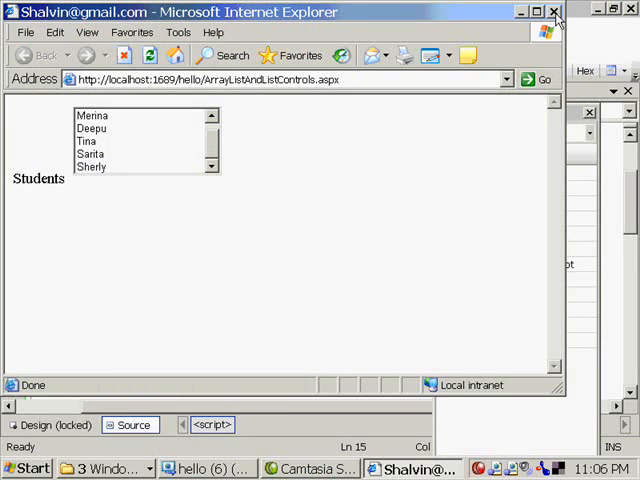
- Confirm the Students list box shows the names in Internet Explorer, then close it
{"action": "left_click", "coordinate": [192, 468]}
{"action": "type", "text": "al.Remove"}
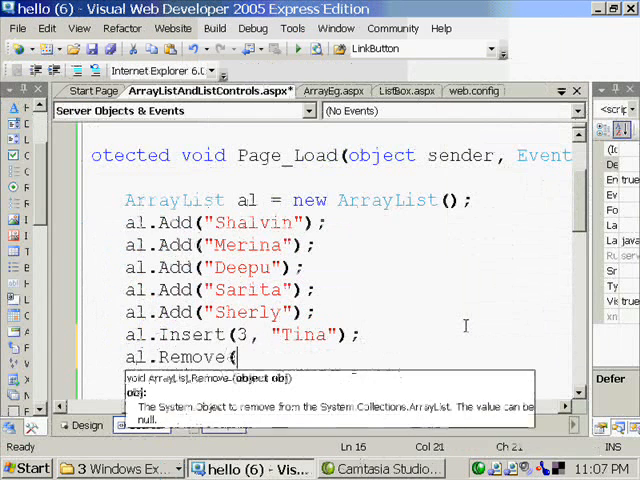
- Complete al.Remove("Sherly"); in Page_Load and return to Design view
{"action": "type", "text": "("}
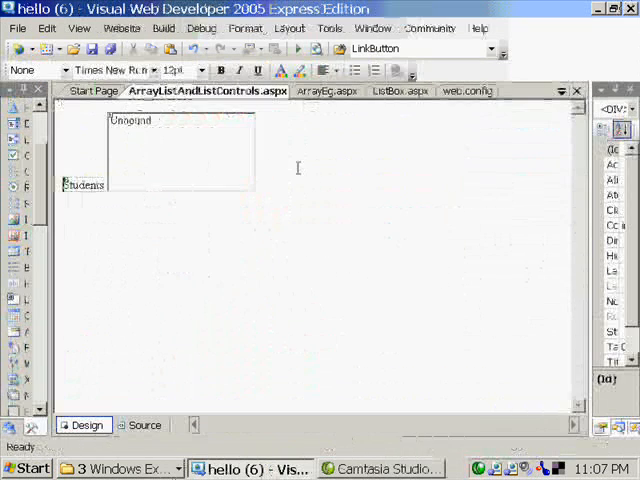
- Paste a second 'Students' label and place a DropDownList beside it
{"action": "right_click", "coordinate": [83, 185]}
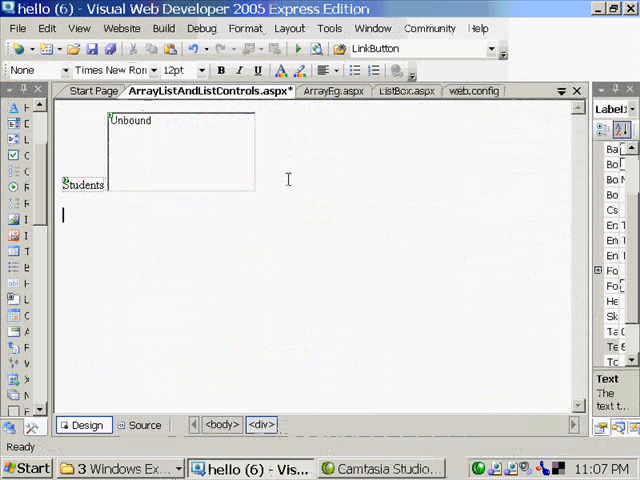
{"action": "type", "text": "Students"}
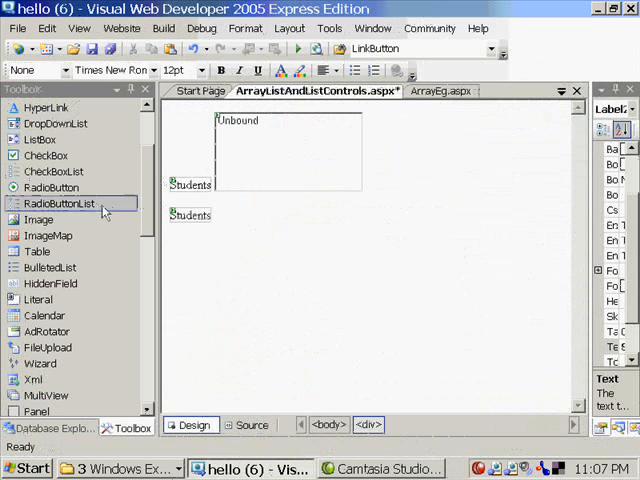
{"action": "scroll", "scroll_direction": "up", "scroll_amount": 3}
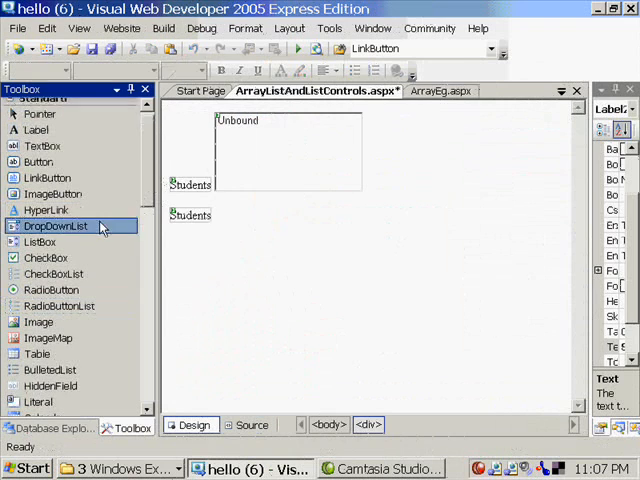
{"action": "left_click", "coordinate": [251, 425]}
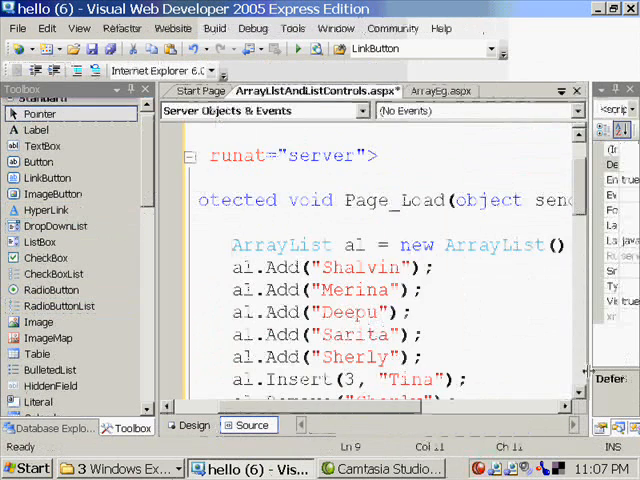
{"action": "scroll", "scroll_direction": "down", "scroll_amount": 3}
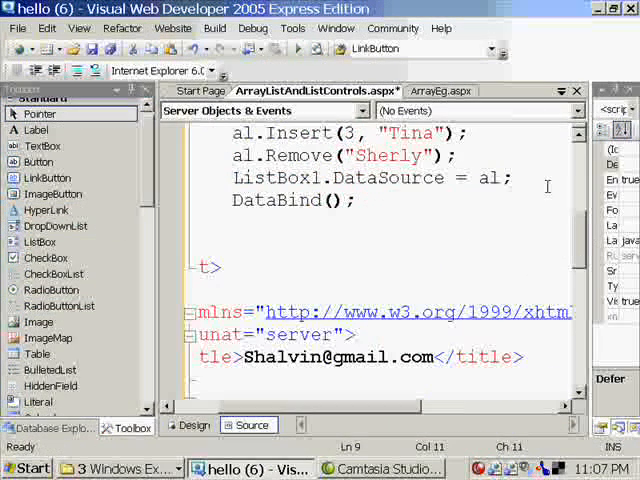
- Bind DropDownList1.DataSource to al and preview both lists in Internet Explorer
{"action": "type", "text": "DropDownList1.DataSource ="}
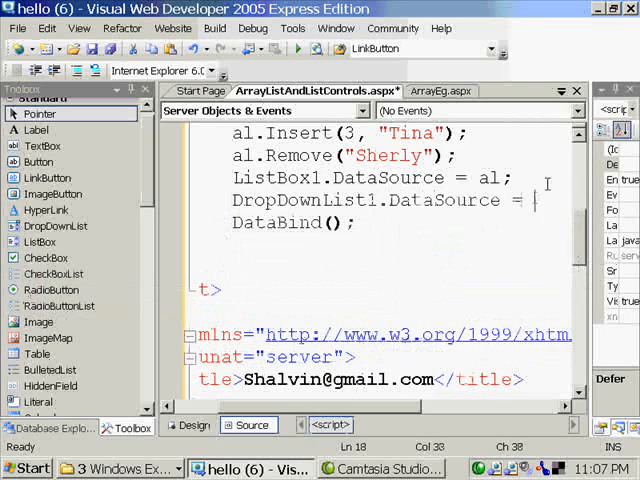
{"action": "type", "text": "al;"}
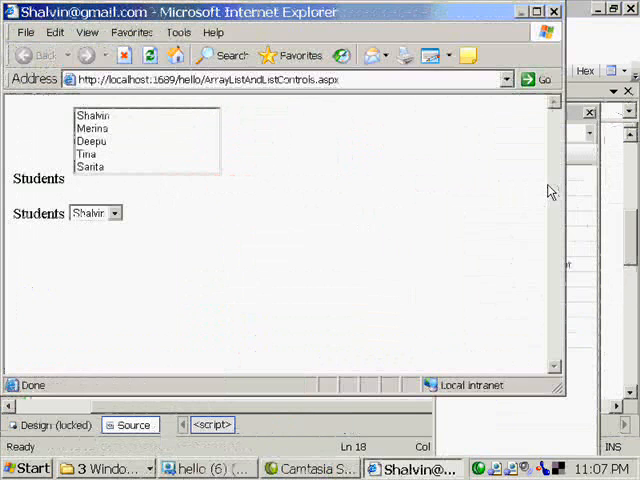
{"action": "left_click", "coordinate": [114, 213]}
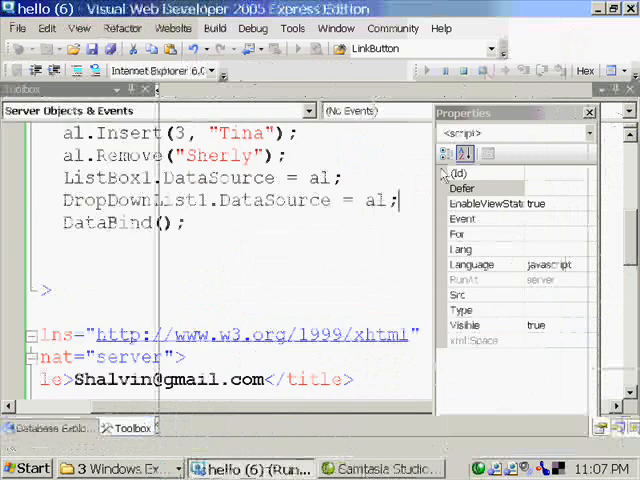
- Stop debugging and go back to the Design view of the form
{"action": "left_click", "coordinate": [134, 428]}
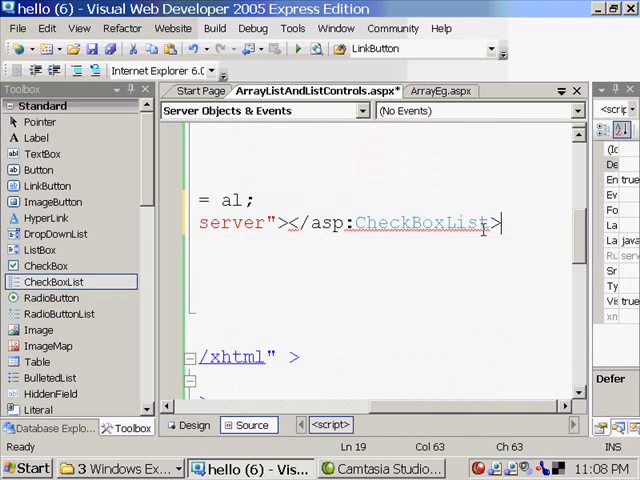
{"action": "scroll", "scroll_direction": "up", "scroll_amount": 3}
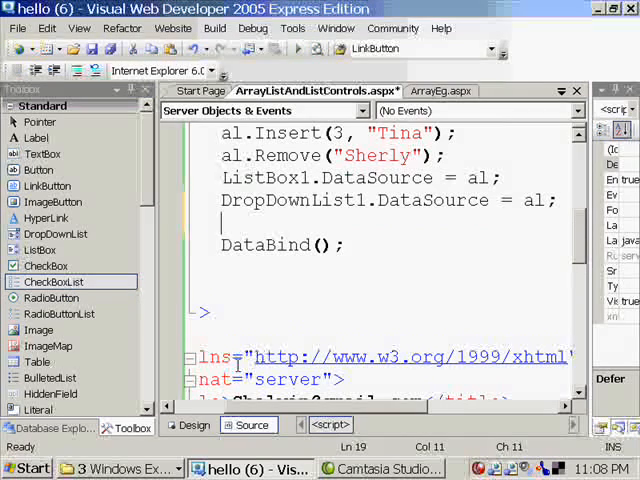
{"action": "left_click", "coordinate": [188, 424]}
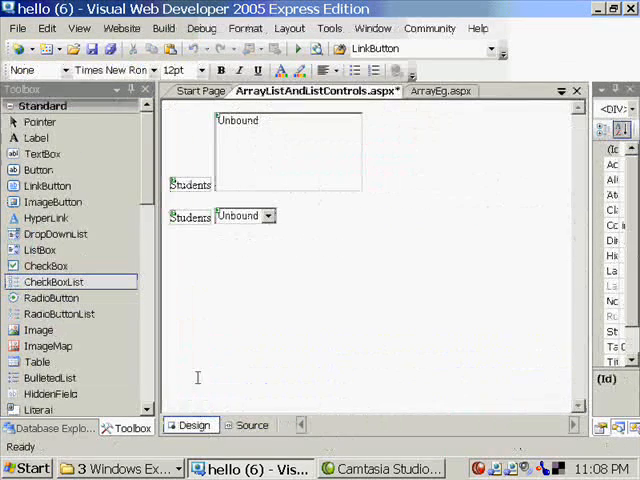
- Paste a third 'Students' label with a CheckBoxList beneath it, dismissing its smart tag
{"action": "right_click", "coordinate": [185, 217]}
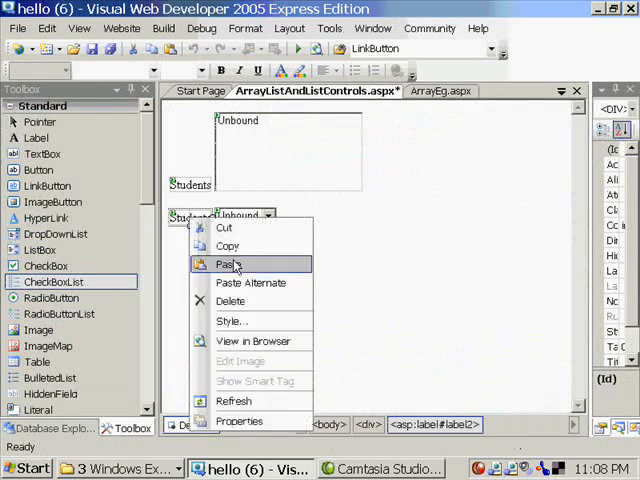
{"action": "left_click", "coordinate": [230, 264]}
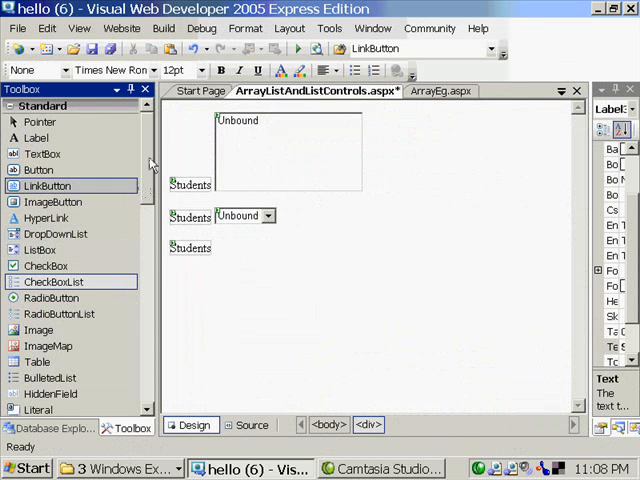
{"action": "left_click", "coordinate": [54, 281]}
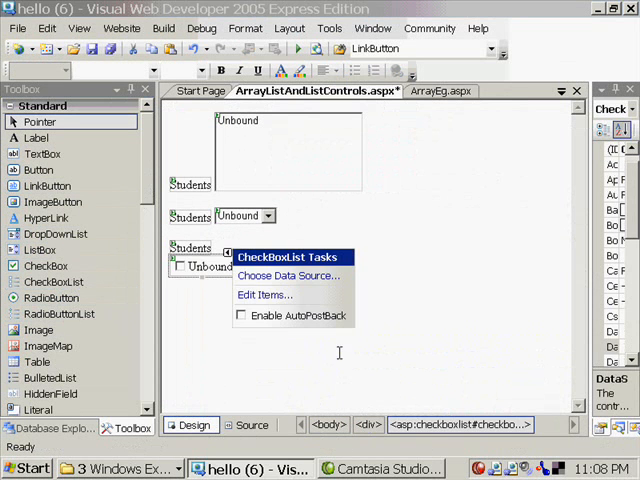
{"action": "left_click", "coordinate": [160, 287]}
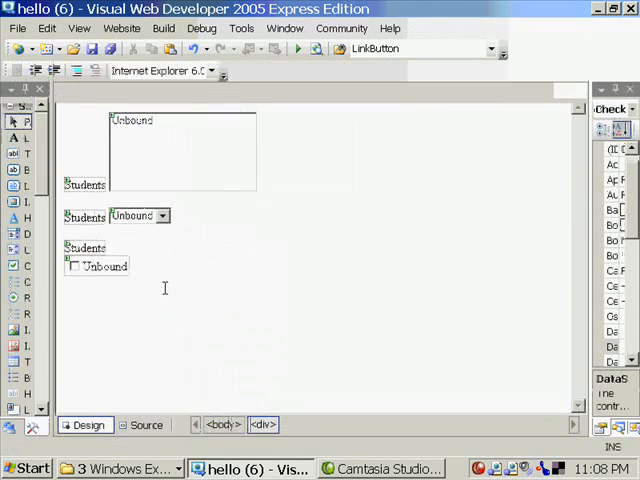
- Add CheckBoxList1.DataSource = al; in Page_Load and run the page in Internet Explorer
{"action": "left_click", "coordinate": [146, 425]}
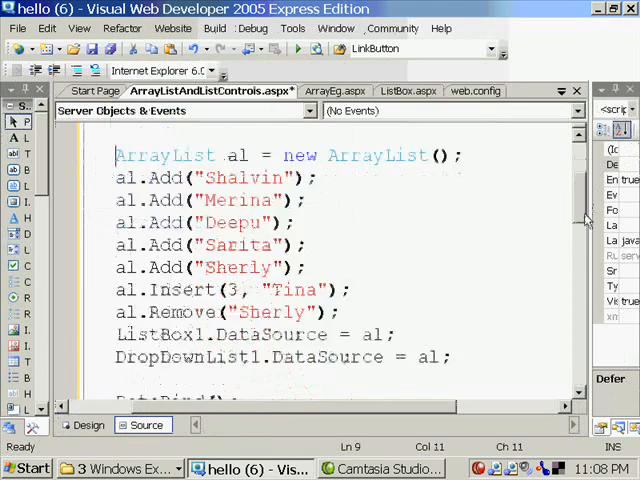
{"action": "scroll", "scroll_direction": "down", "scroll_amount": 3}
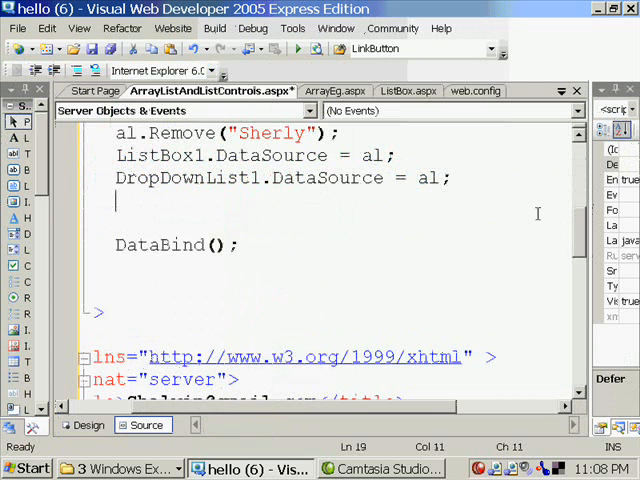
{"action": "type", "text": "CheckBoxList1"}
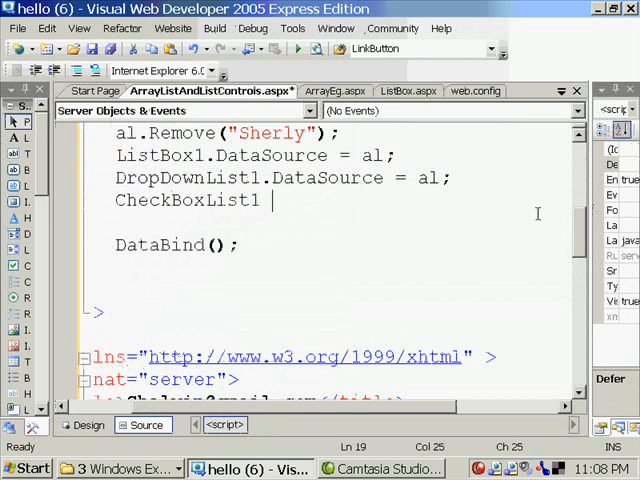
{"action": "type", "text": ".datas"}
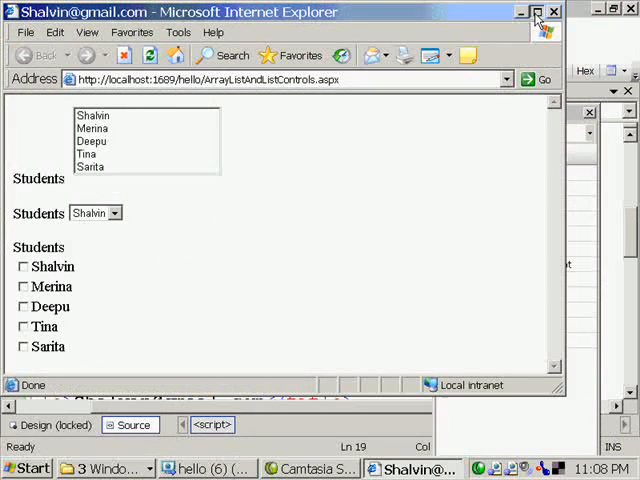
- Maximize Internet Explorer and tick Shalvin and Merina in the check box list
{"action": "left_click", "coordinate": [537, 12]}
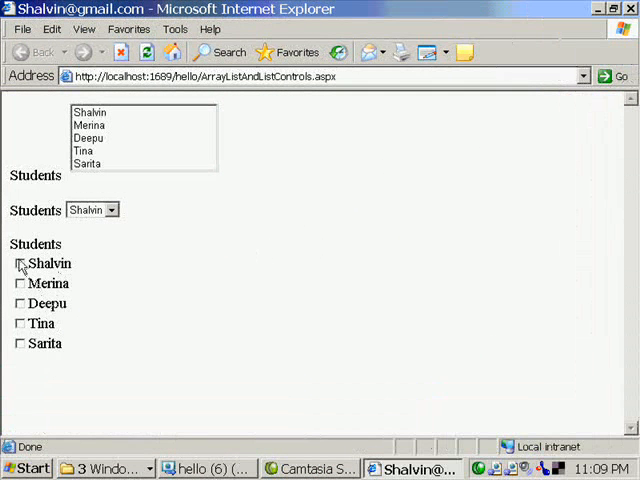
{"action": "left_click", "coordinate": [19, 263]}
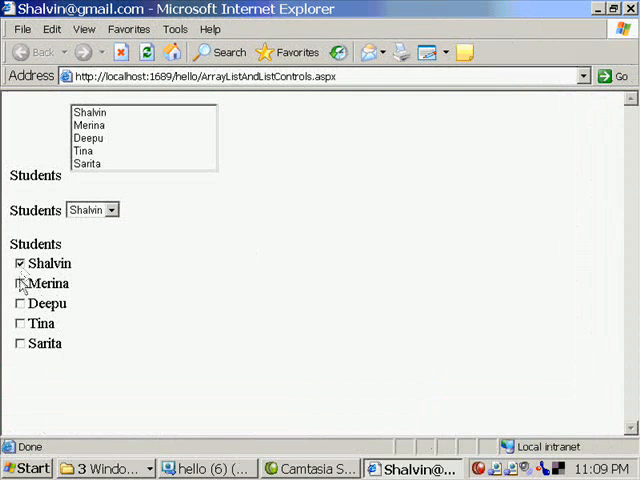
{"action": "left_click", "coordinate": [19, 283]}
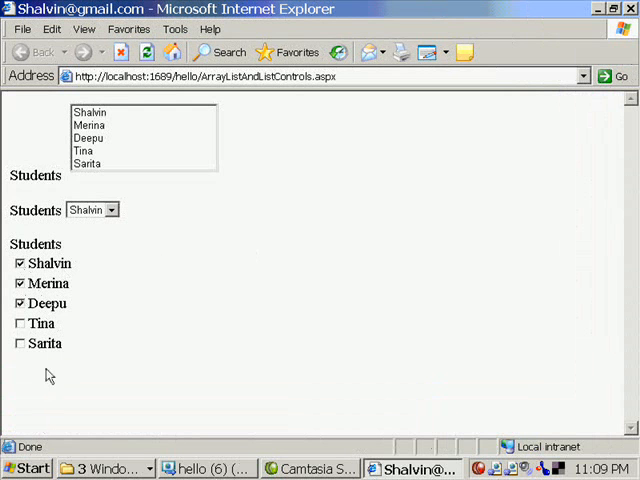
{"action": "mouse_move", "coordinate": [75, 310]}
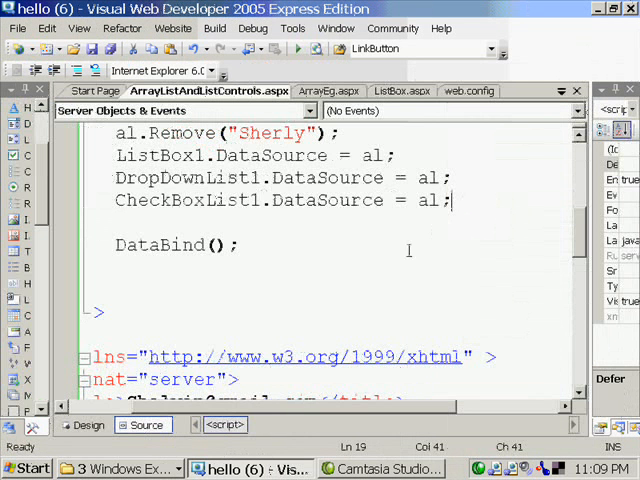
{"action": "mouse_move", "coordinate": [214, 305]}
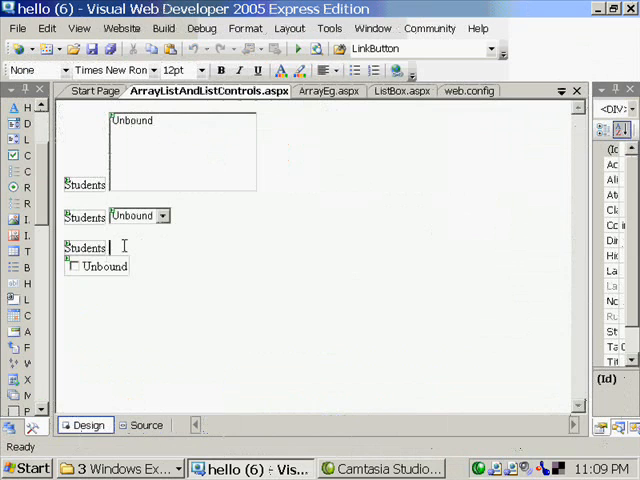
- Review the page's markup in Source view
{"action": "left_click", "coordinate": [145, 425]}
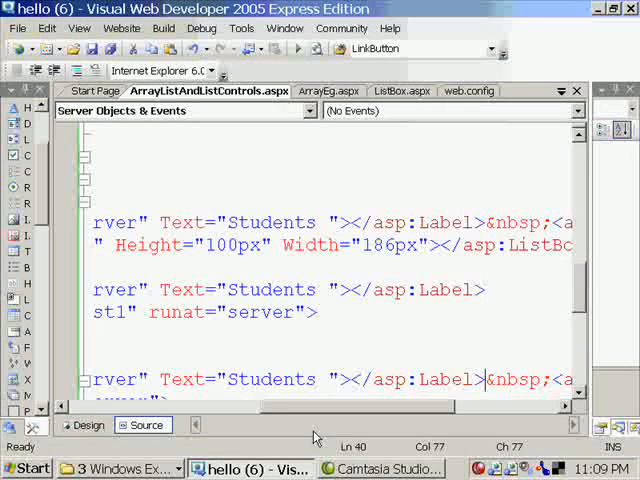
{"action": "scroll", "scroll_direction": "left", "scroll_amount": 3}
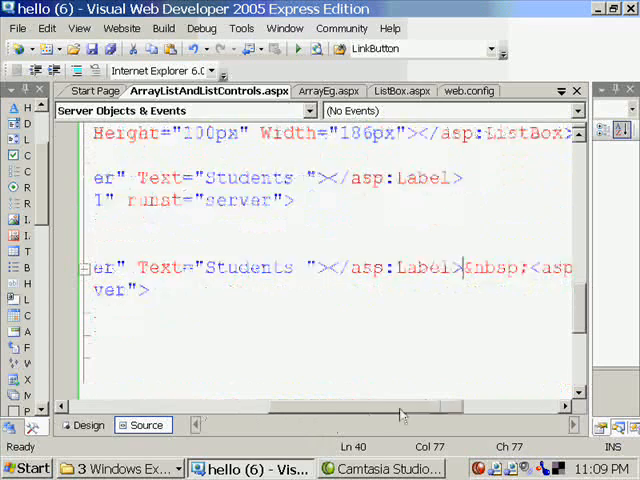
{"action": "scroll", "scroll_direction": "right", "scroll_amount": 3}
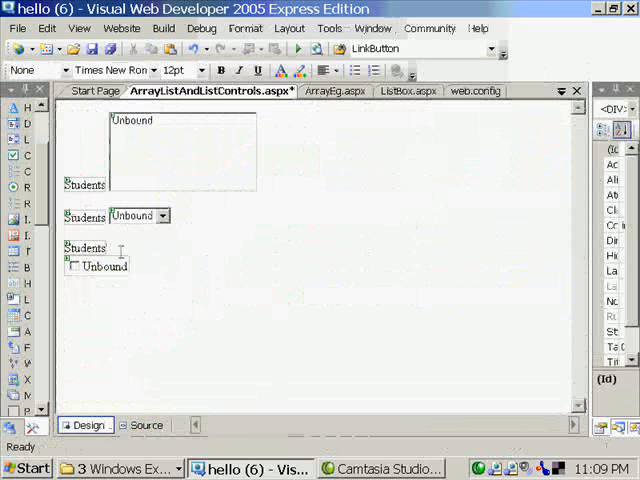
- Paste a fourth Students label and add a RadioButtonList beneath it
{"action": "right_click", "coordinate": [86, 247]}
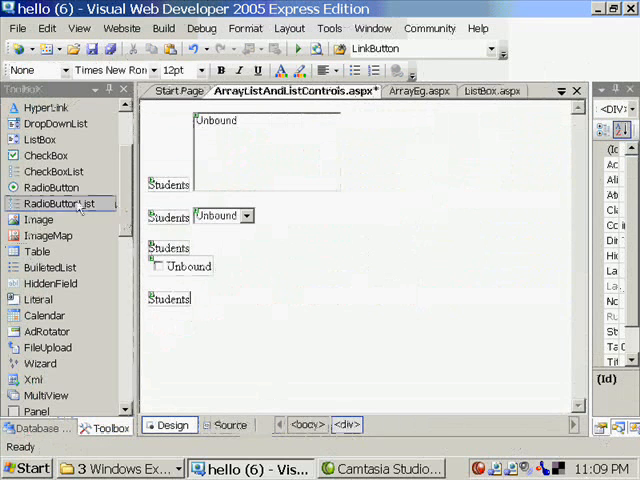
{"action": "left_click", "coordinate": [204, 299]}
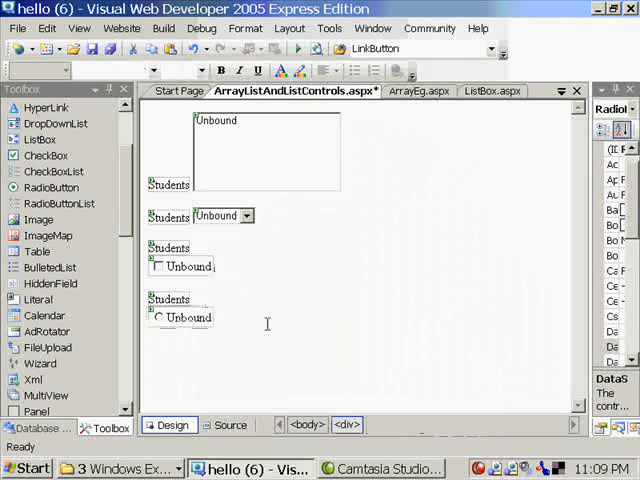
{"action": "left_click", "coordinate": [228, 425]}
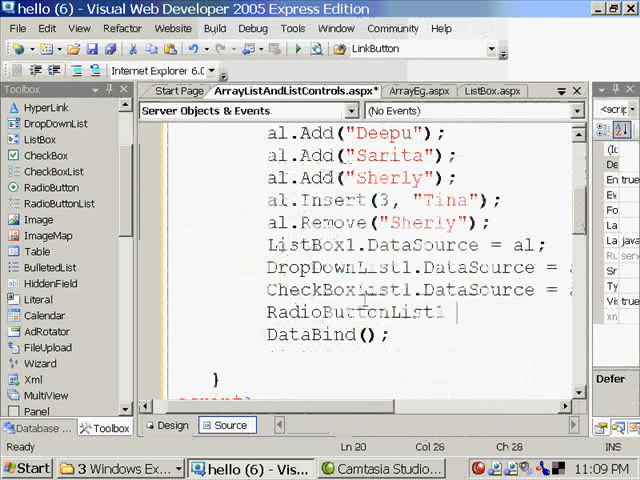
- Add RadioButtonList1.DataSource = al; in Page_Load and run the page
{"action": "type", "text": ".DataSource"}
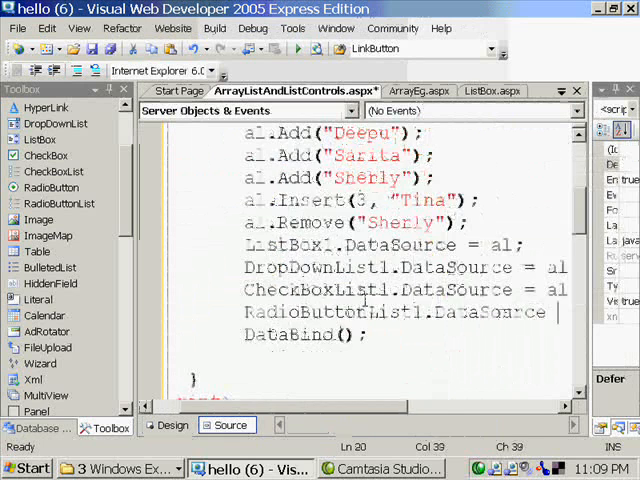
{"action": "type", "text": "al"}
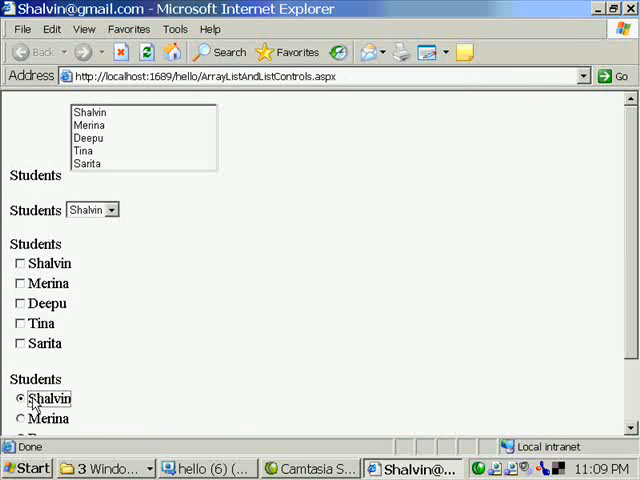
- Scroll to the radio button list, select Deepu, and close the browser preview
{"action": "scroll", "scroll_direction": "down", "scroll_amount": 3}
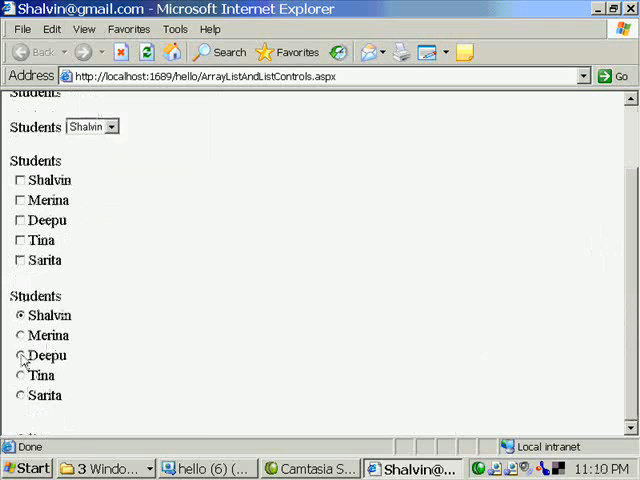
{"action": "left_click", "coordinate": [20, 355]}
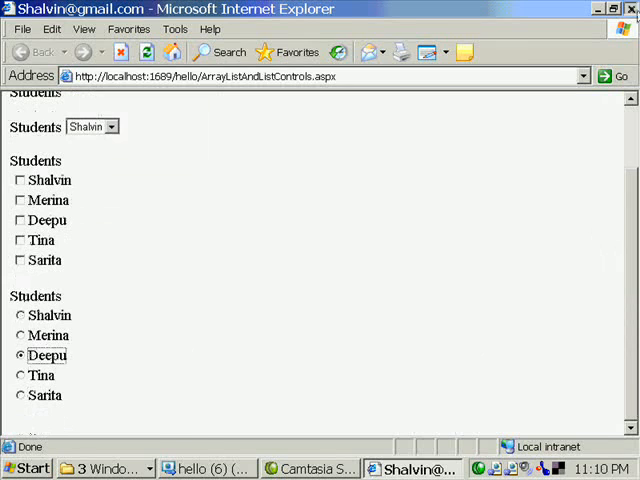
{"action": "left_click", "coordinate": [243, 468]}
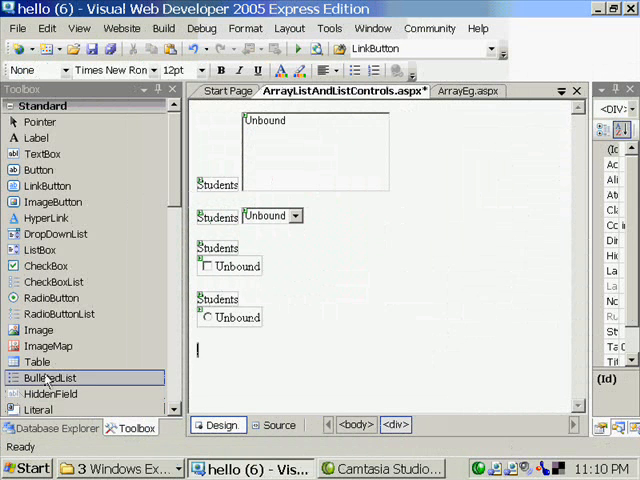
- In Page_Load, add BulletedList1.DataSource = al; and run the page
{"action": "left_click", "coordinate": [280, 425]}
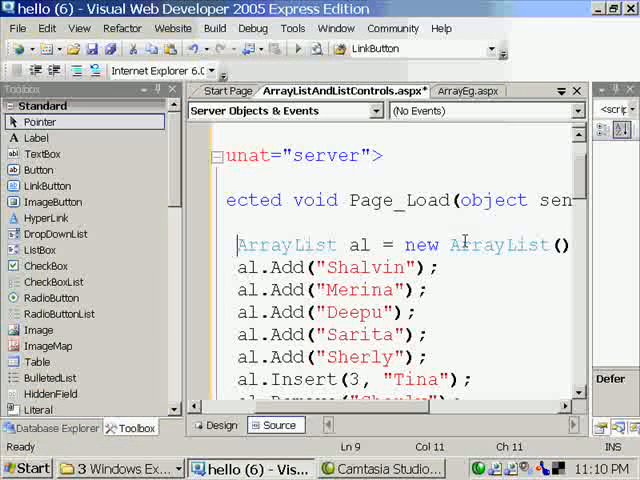
{"action": "scroll", "scroll_direction": "down", "scroll_amount": 3}
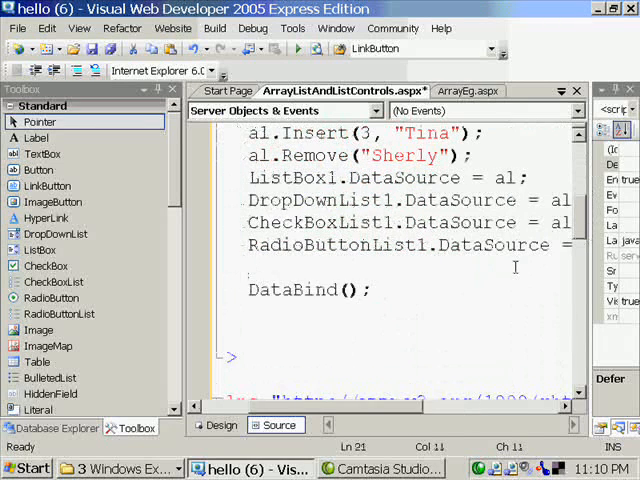
{"action": "type", "text": "BulletedList1."}
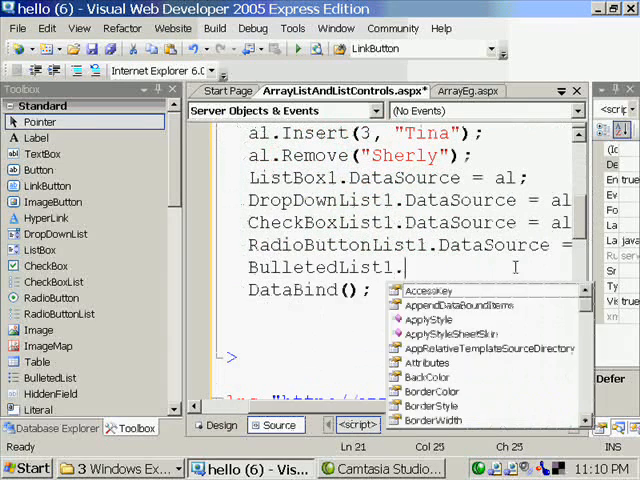
{"action": "type", "text": "da"}
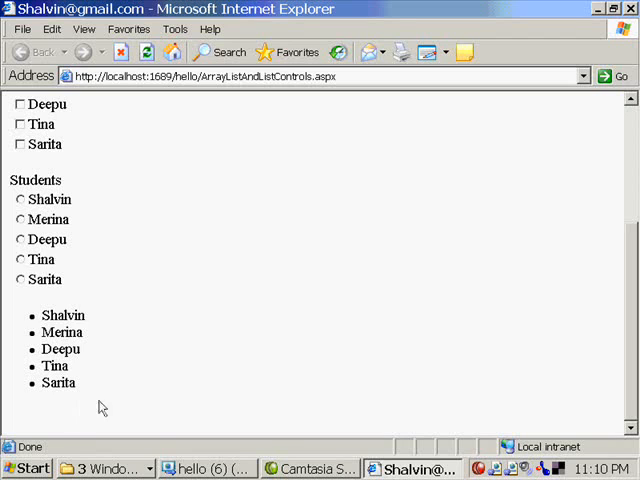
- Close the Internet Explorer preview after viewing the bulleted names
{"action": "left_click", "coordinate": [187, 468]}
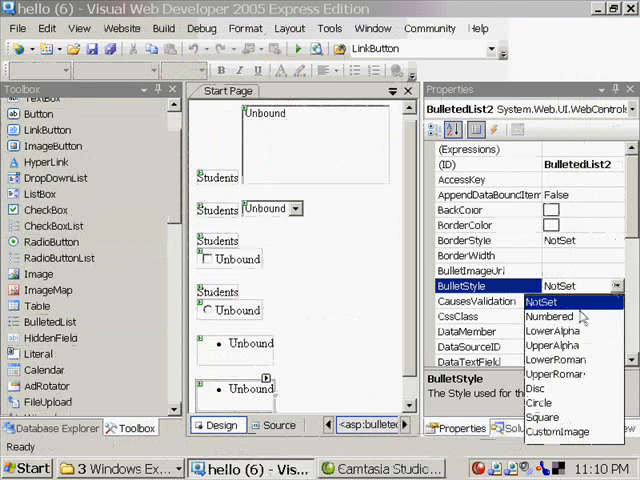
- Set BulletedList2 BulletStyle to Numbered, bind it to al, and run the page
{"action": "left_click", "coordinate": [549, 316]}
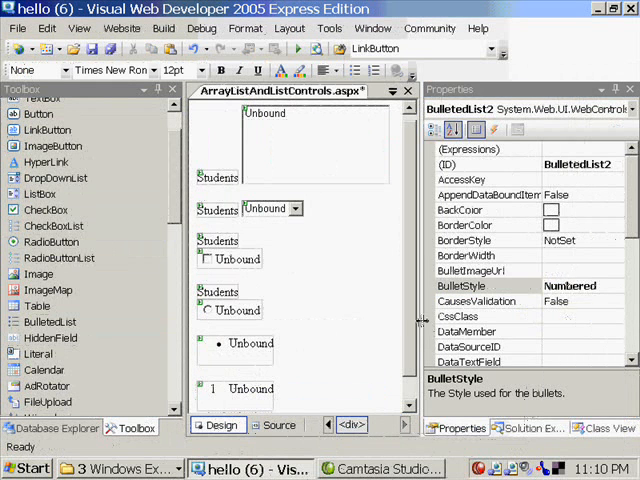
{"action": "left_click", "coordinate": [273, 425]}
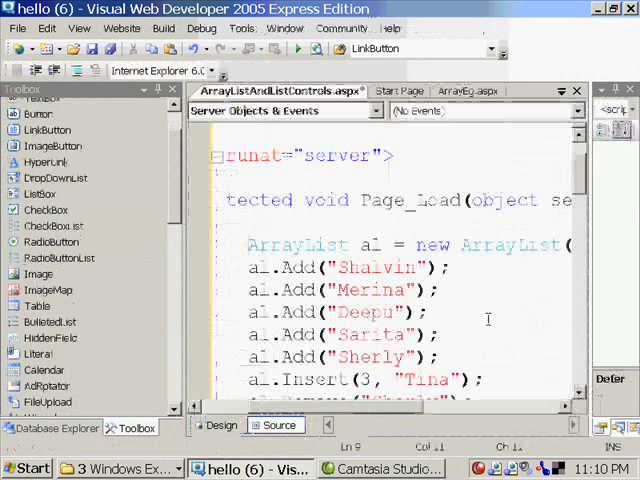
{"action": "scroll", "scroll_direction": "down", "scroll_amount": 3}
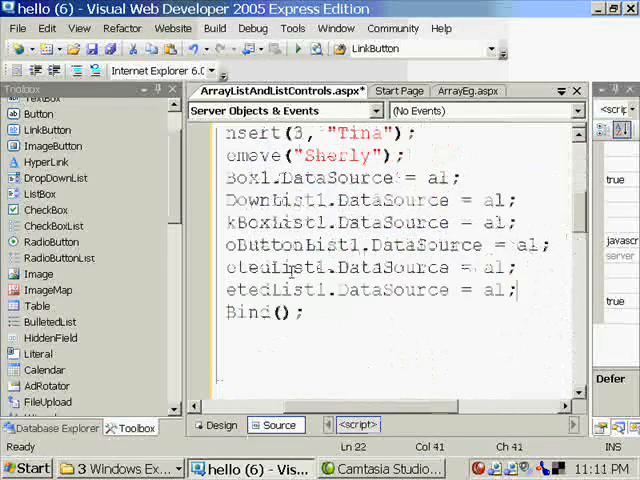
{"action": "left_click", "coordinate": [330, 289]}
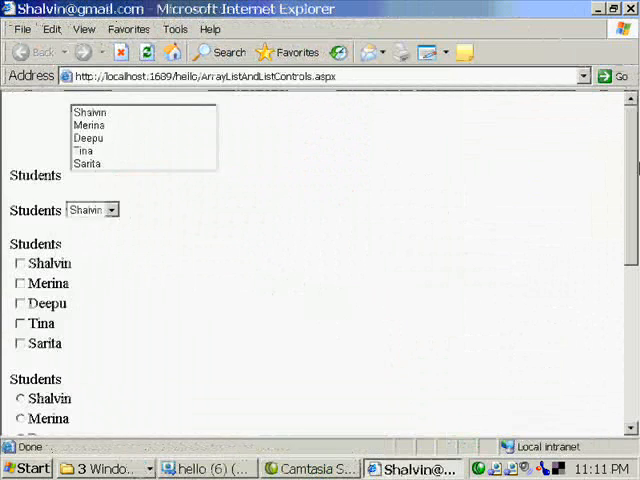
- Scroll to the numbered list, close Internet Explorer, and return to Design view
{"action": "scroll", "scroll_direction": "down", "scroll_amount": 3}
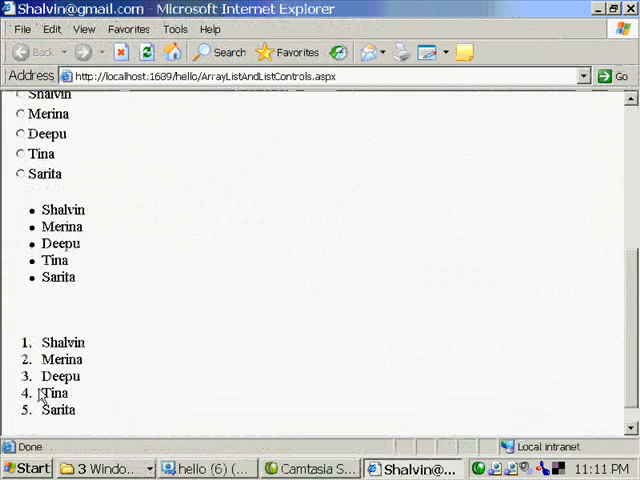
{"action": "left_click", "coordinate": [234, 468]}
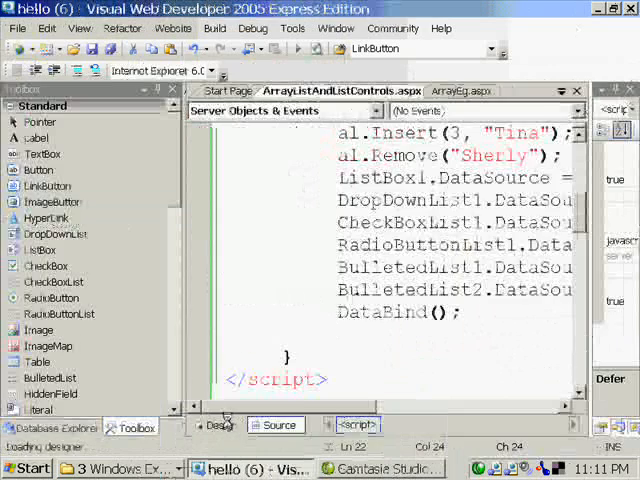
{"action": "left_click", "coordinate": [217, 424]}
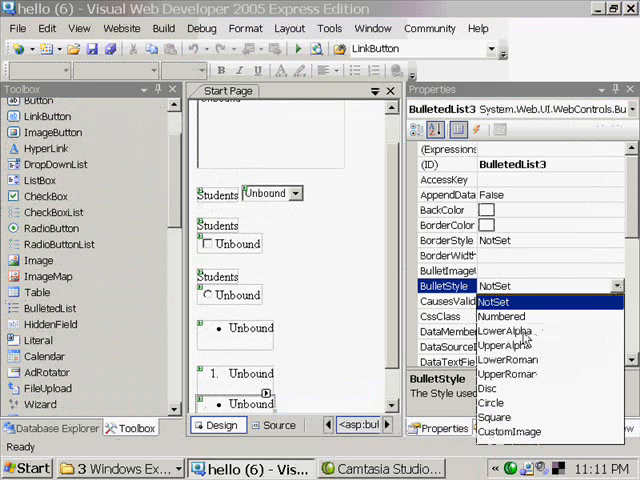
- Set BulletedList3 BulletStyle to LowerAlpha and scroll to Page_Load in Source view
{"action": "left_click", "coordinate": [507, 331]}
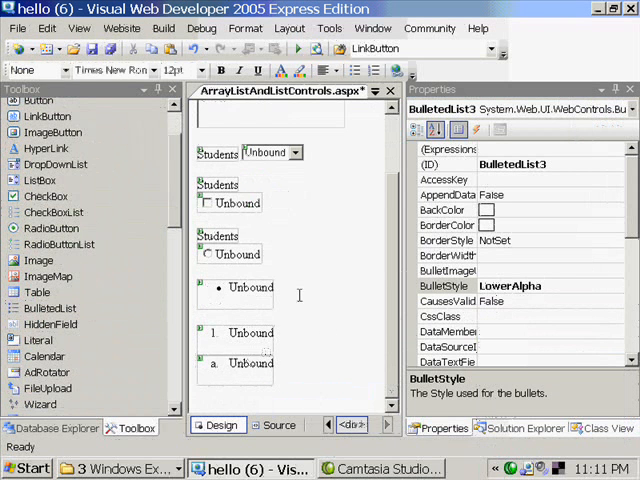
{"action": "left_click", "coordinate": [268, 424]}
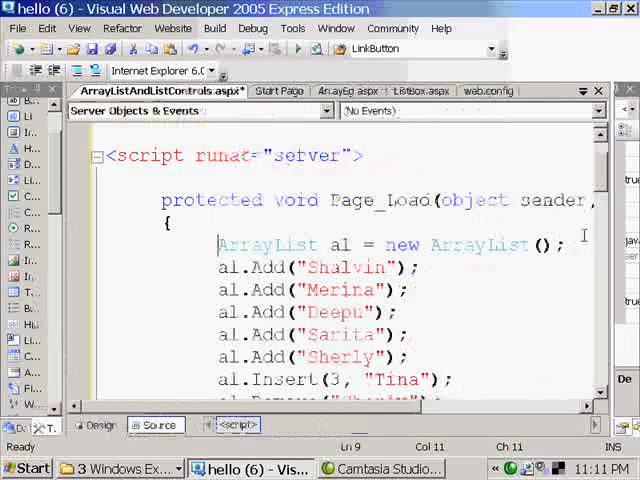
{"action": "scroll", "scroll_direction": "down", "scroll_amount": 3}
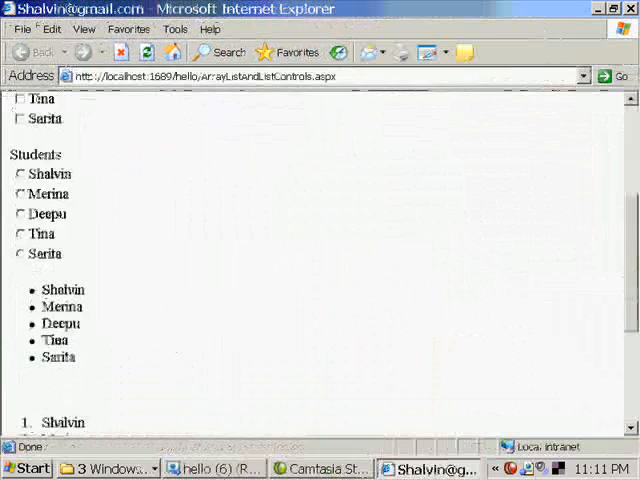
- Scroll down through the rendered bulleted, numbered and lettered lists in Internet Explorer
{"action": "scroll", "scroll_direction": "down", "scroll_amount": 3}
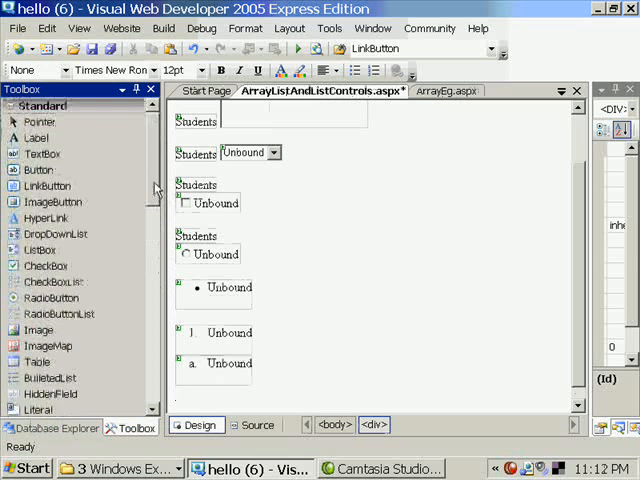
- Give BulletedList4 Circle bullets and bind it with 'BulletedList4.DataSource = al;'
{"action": "scroll", "scroll_direction": "down", "scroll_amount": 3}
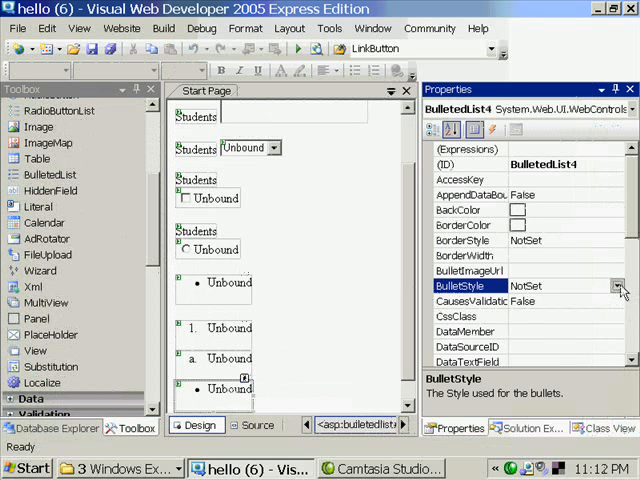
{"action": "left_click", "coordinate": [619, 286]}
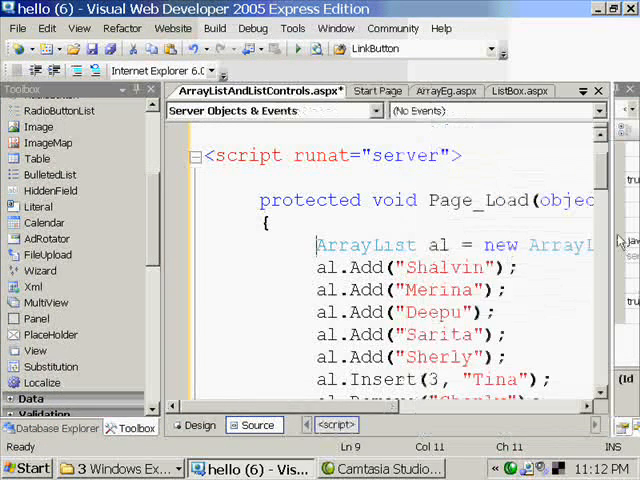
{"action": "scroll", "scroll_direction": "down", "scroll_amount": 3}
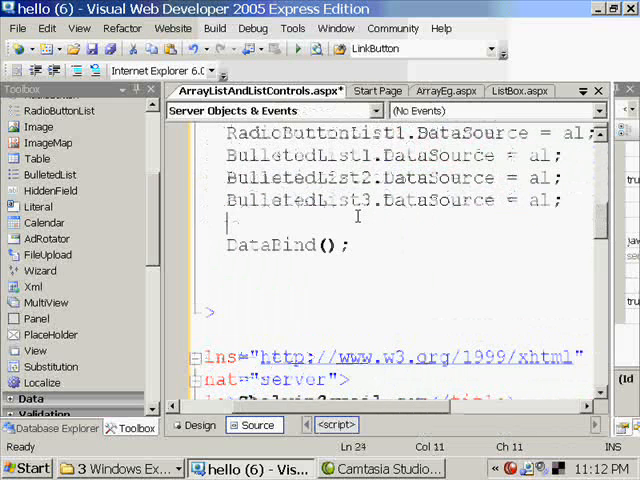
{"action": "type", "text": "BulletedList4.DataSource = al;"}
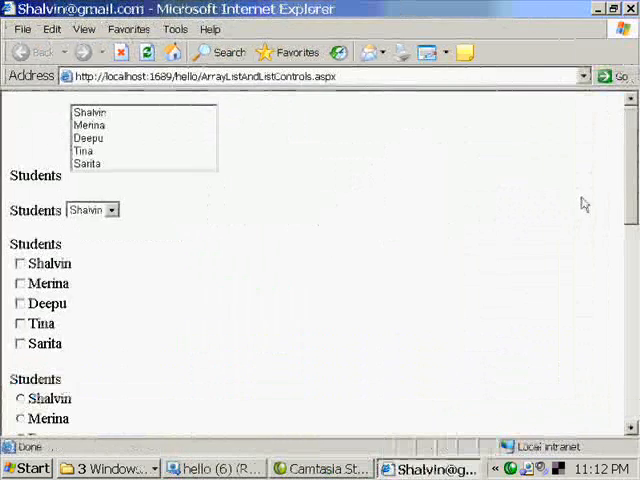
- Scroll through the page in Internet Explorer to inspect all four bulleted lists
{"action": "scroll", "scroll_direction": "down", "scroll_amount": 3}
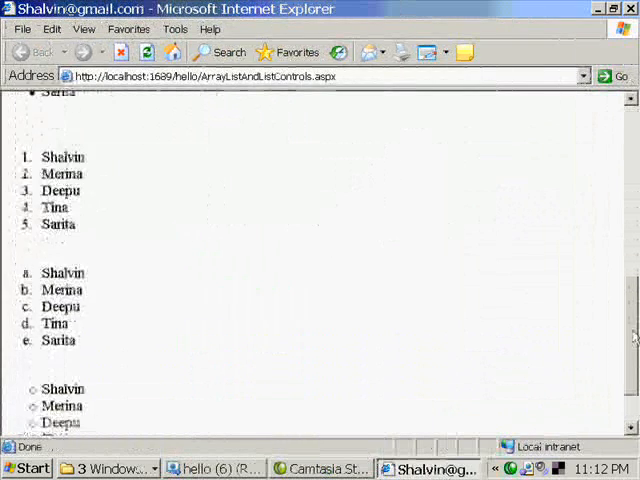
{"action": "scroll", "scroll_direction": "up", "scroll_amount": 3}
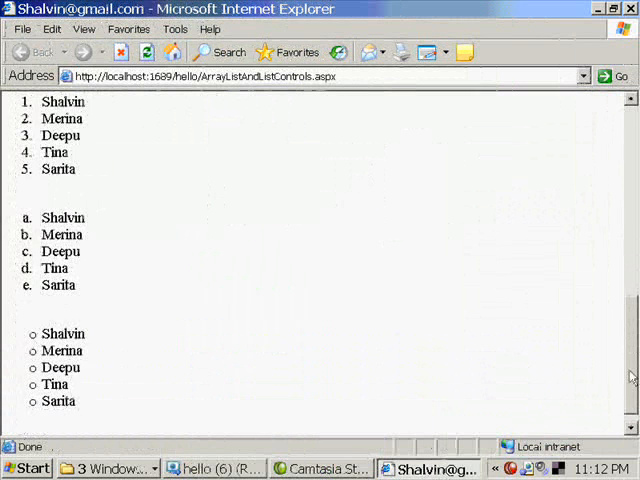
{"action": "scroll", "scroll_direction": "down", "scroll_amount": 3}
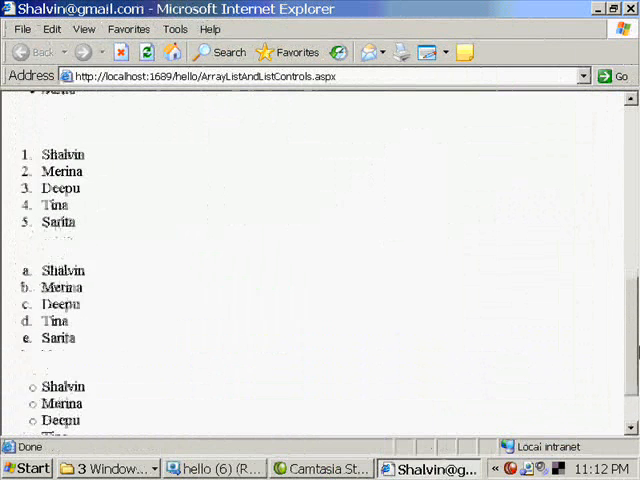
{"action": "scroll", "scroll_direction": "down", "scroll_amount": 3}
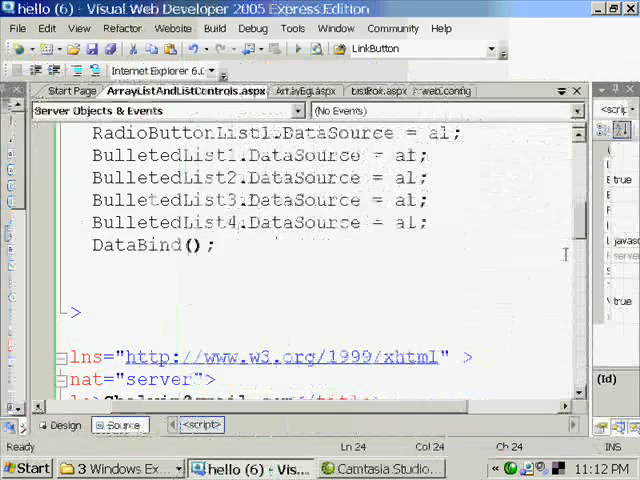
{"action": "scroll", "scroll_direction": "up", "scroll_amount": 3}
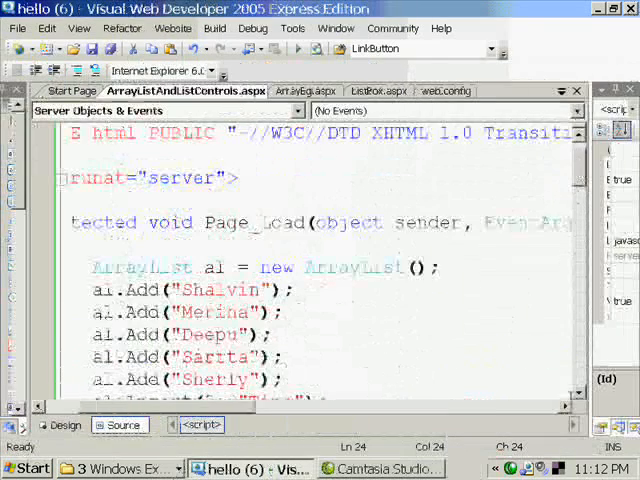